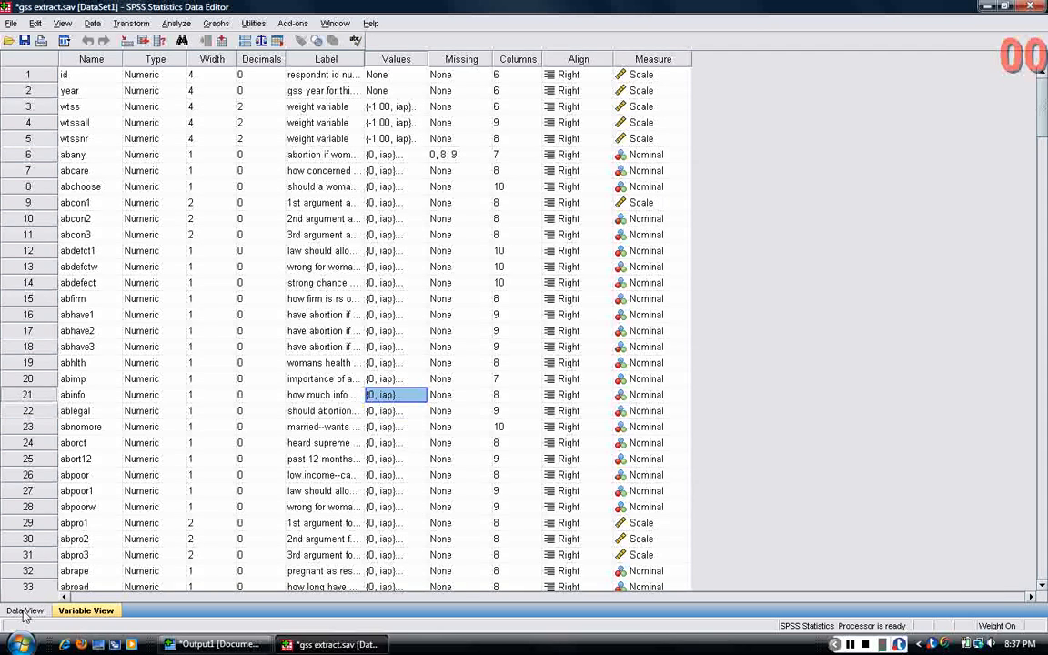
# Switch to Data View and select case 3's row, then the id values of cases 1 and 10
pyautogui.click(25, 610)
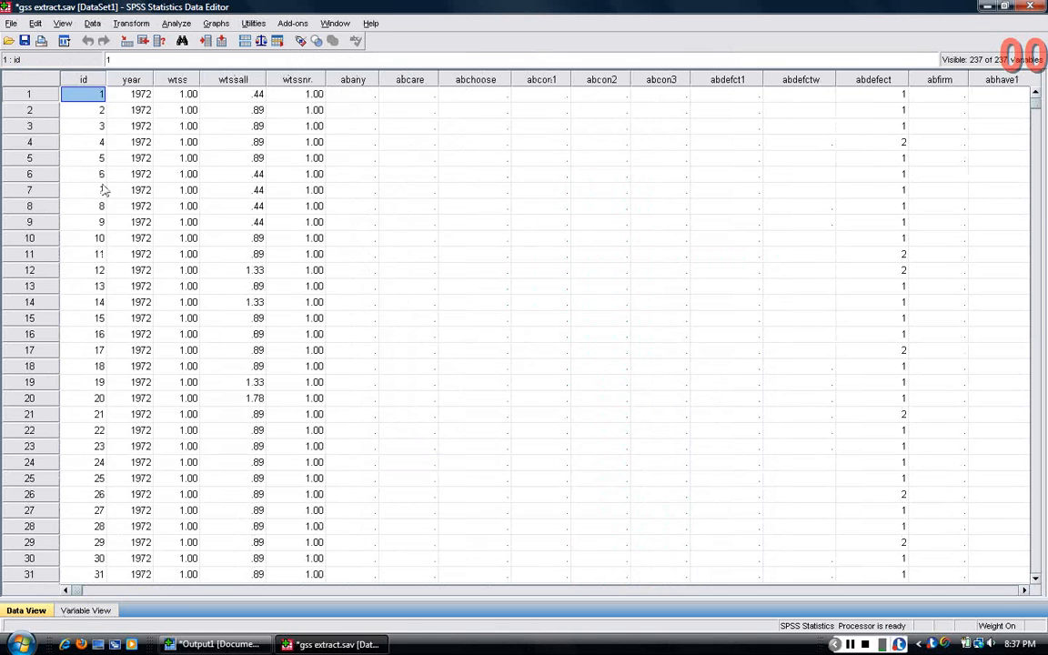
pyautogui.click(30, 174)
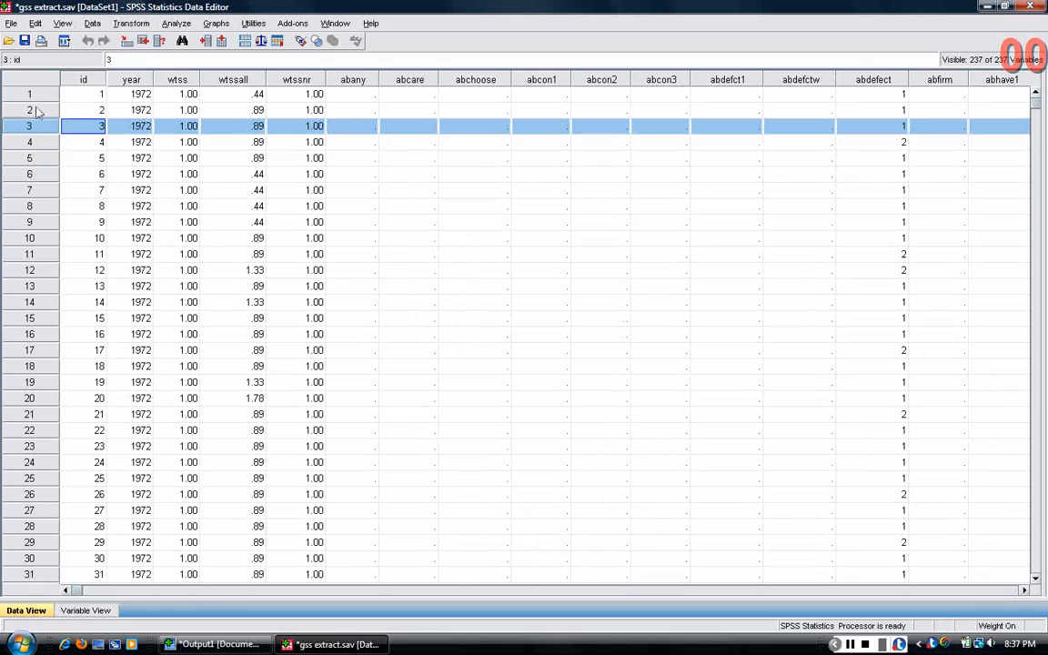
pyautogui.click(83, 93)
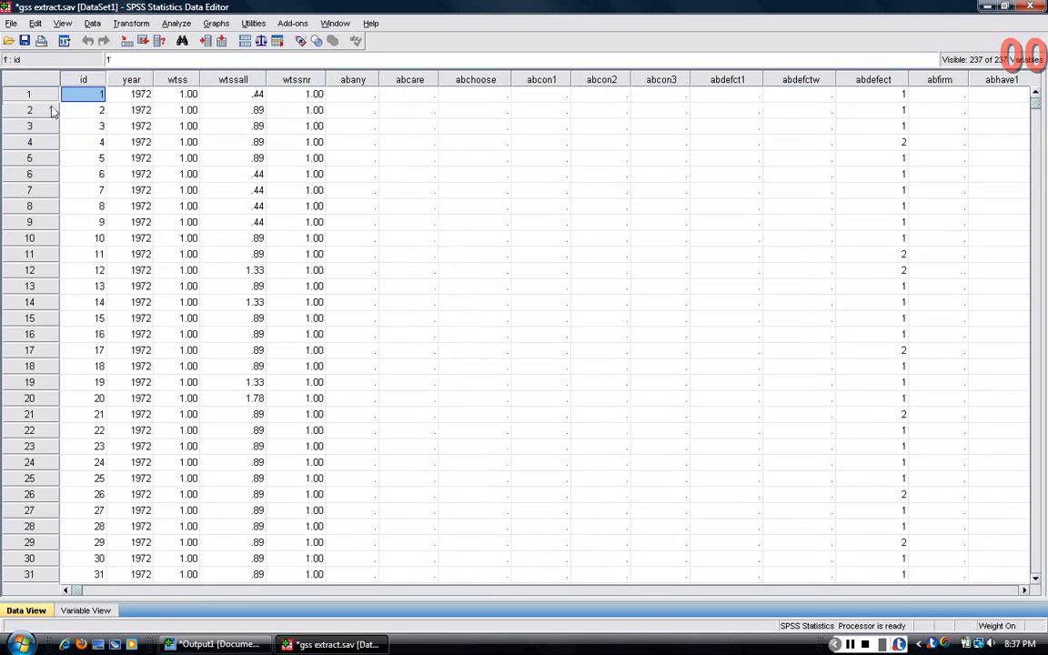
pyautogui.moveTo(135, 586)
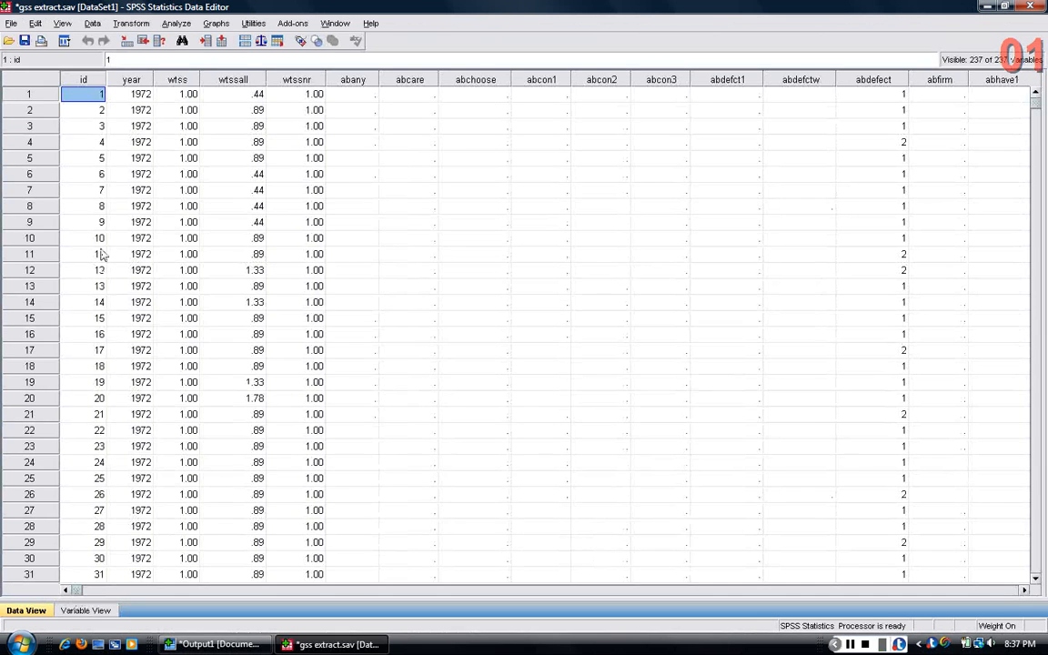
pyautogui.click(84, 238)
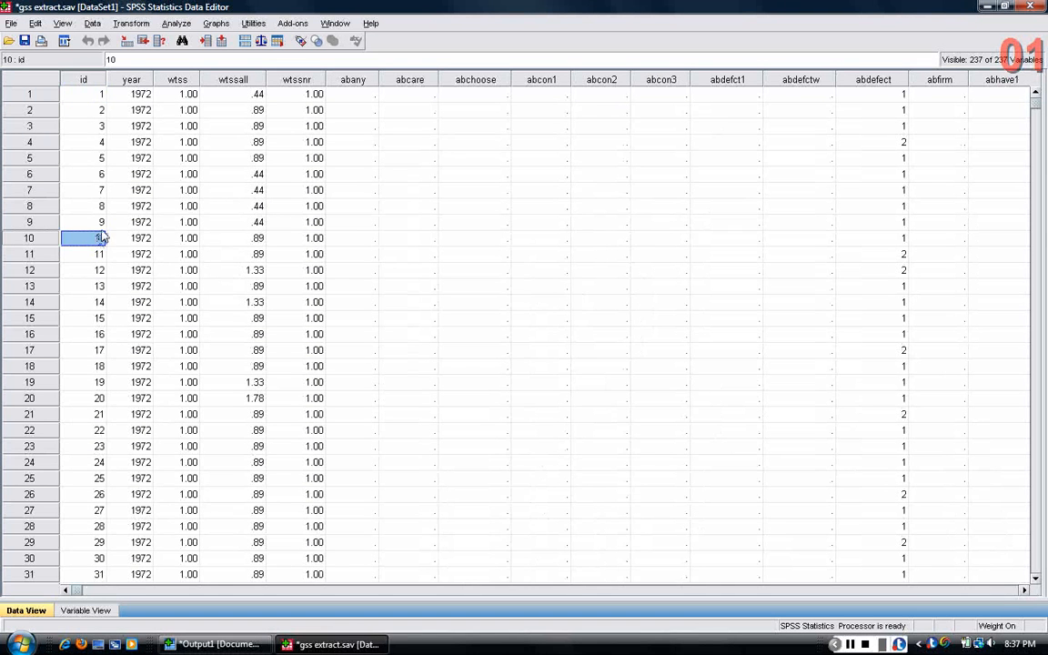
pyautogui.moveTo(353, 212)
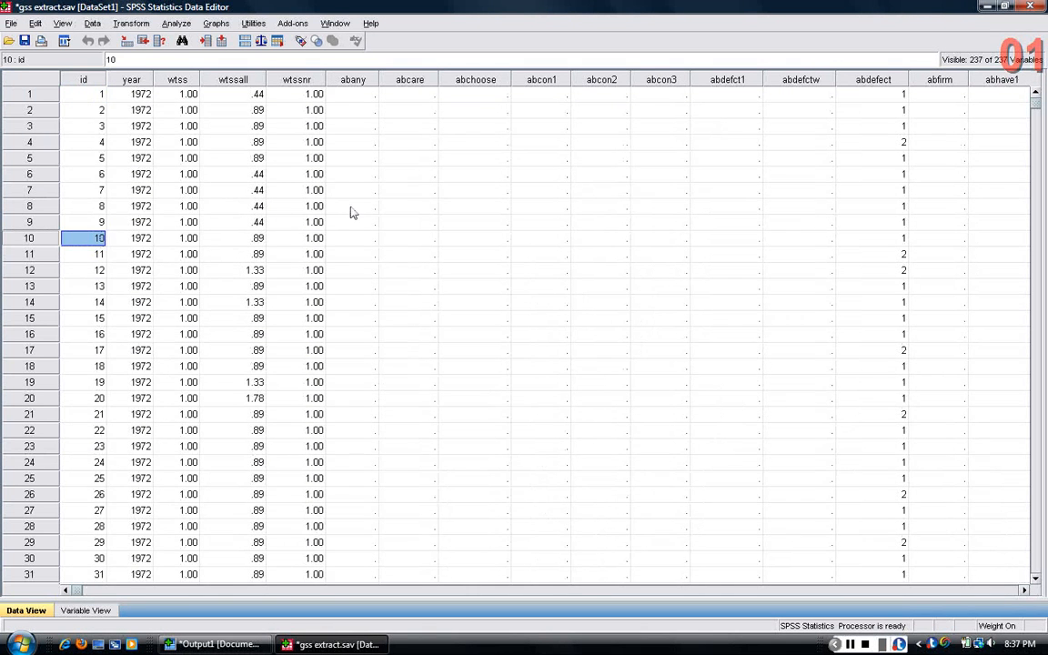
pyautogui.click(352, 206)
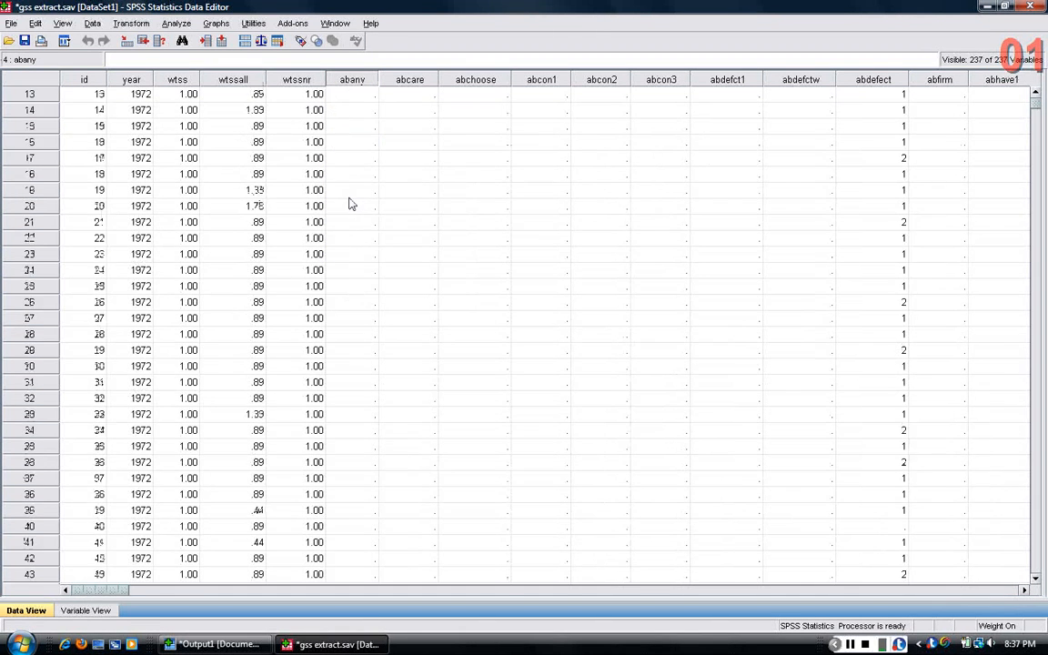
pyautogui.scroll(-3)
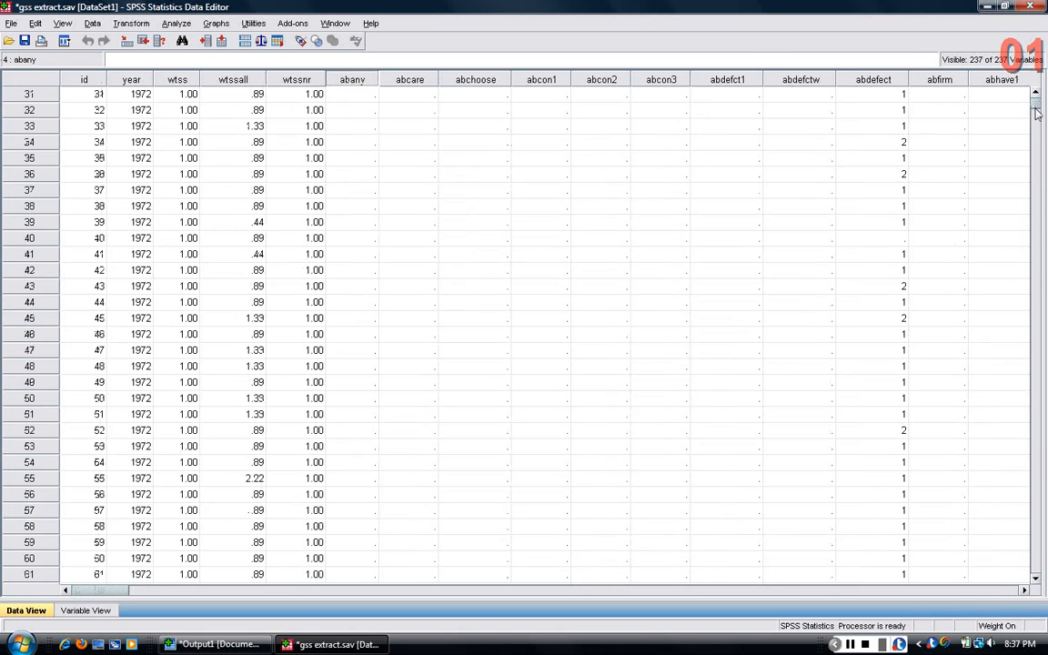
pyautogui.scroll(-3)
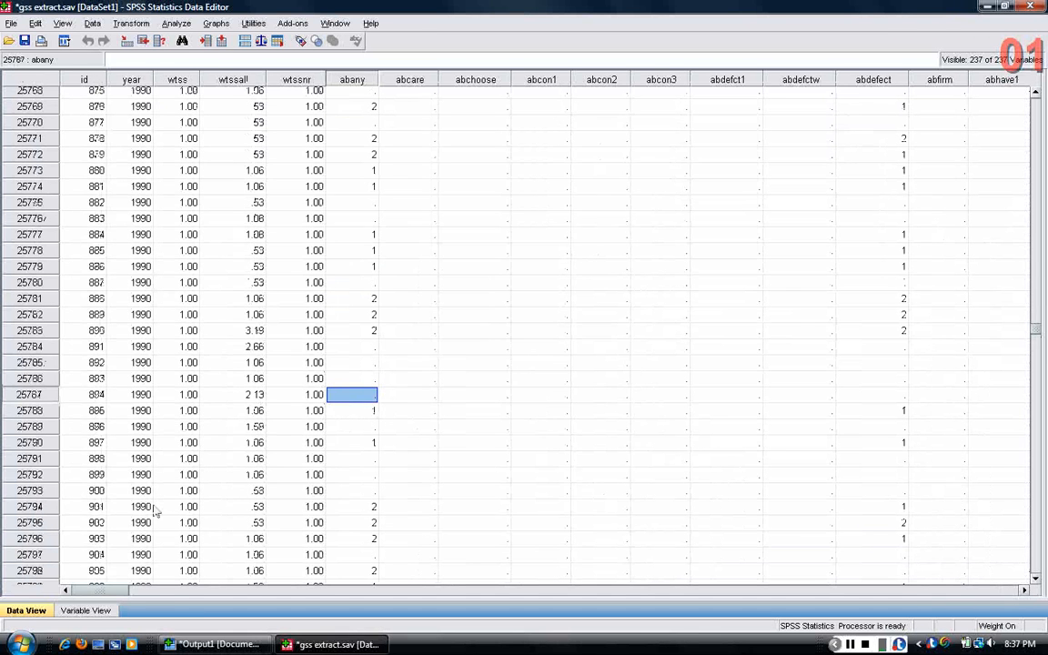
pyautogui.click(352, 442)
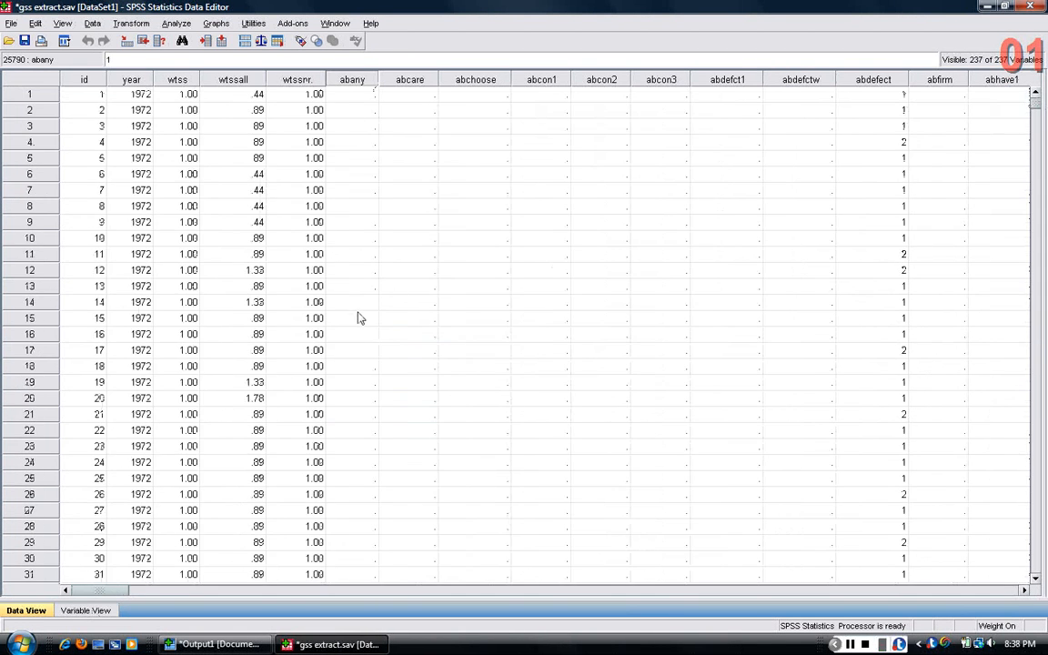
pyautogui.moveTo(191, 562)
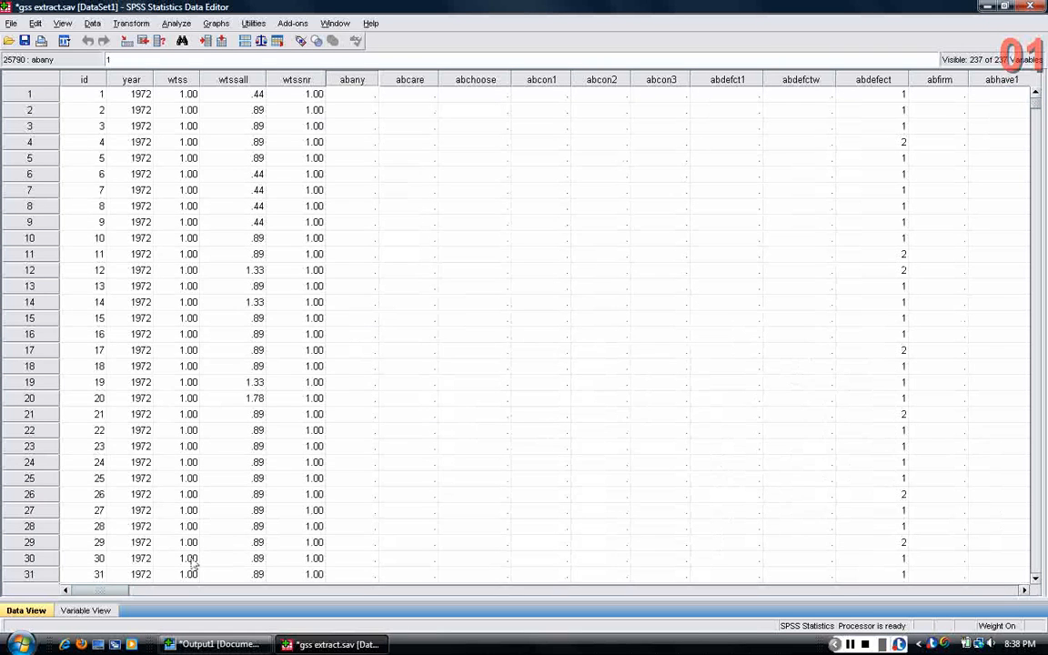
# Return to Variable View and select the id variable's Name cell
pyautogui.click(86, 611)
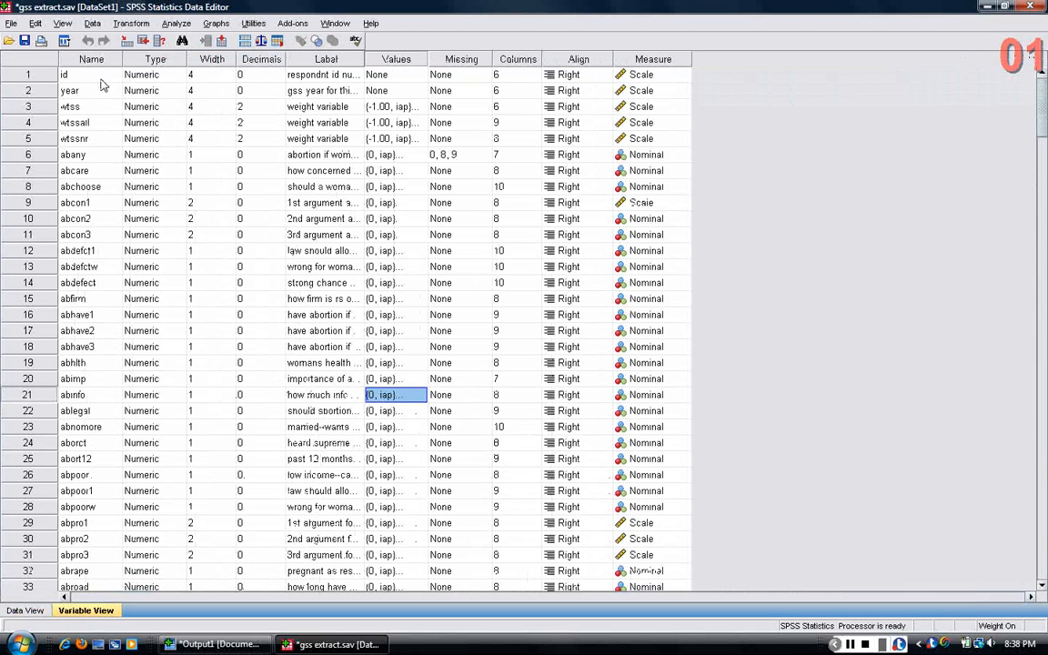
pyautogui.click(90, 74)
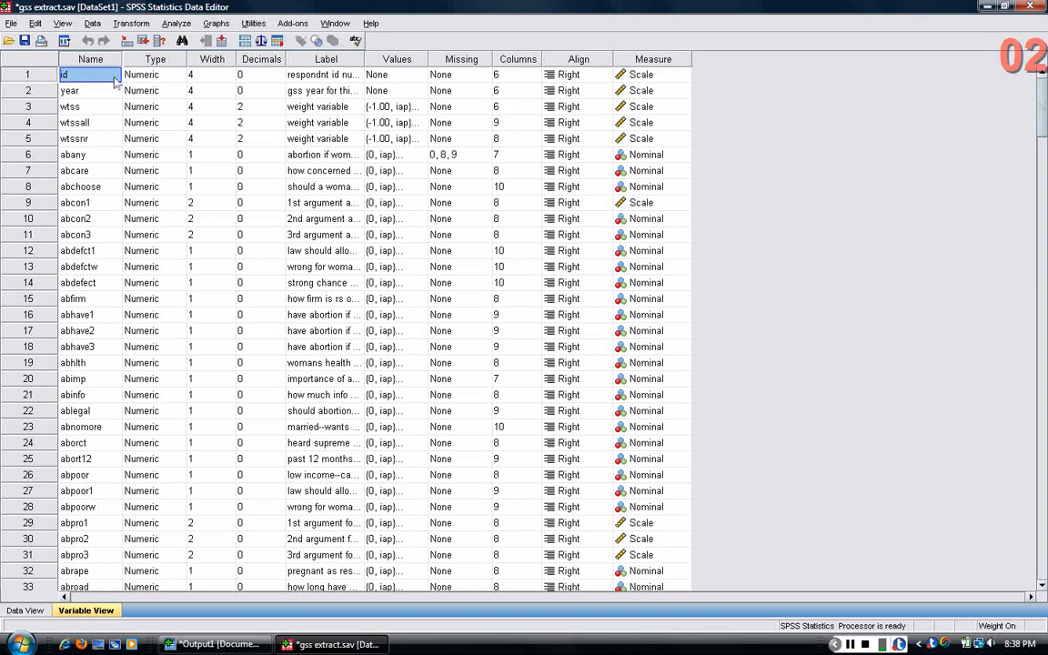
pyautogui.moveTo(159, 82)
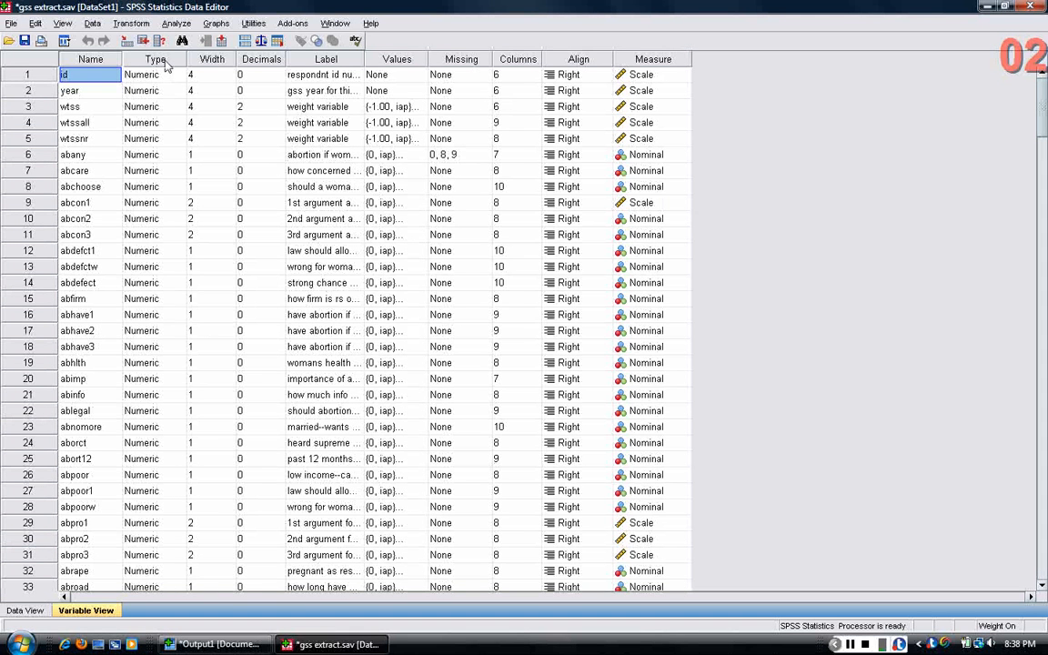
pyautogui.click(150, 75)
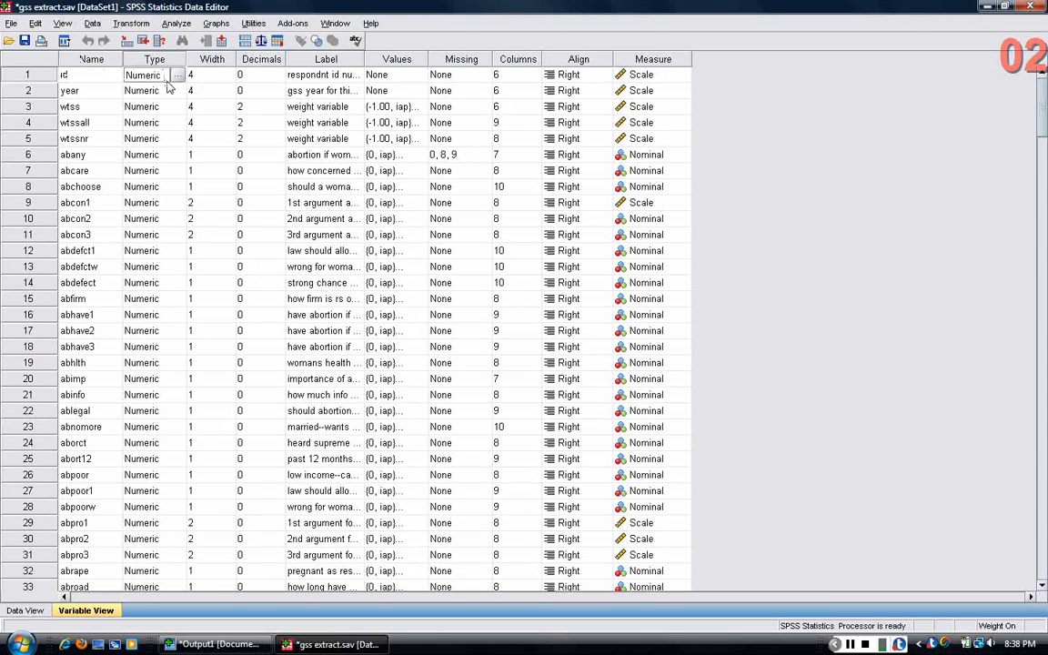
pyautogui.click(179, 90)
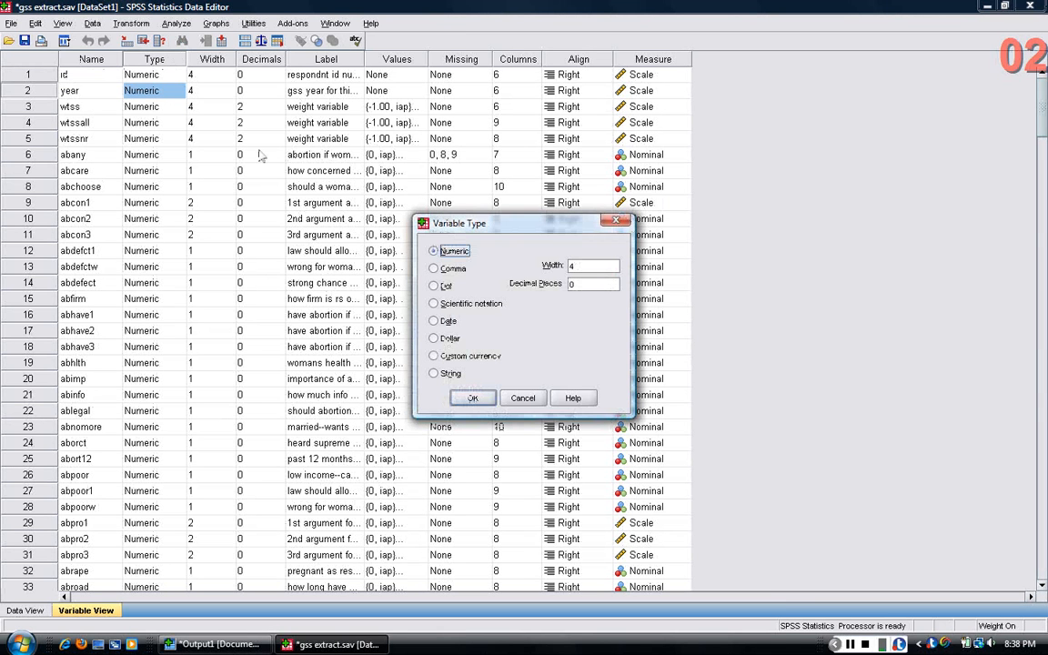
pyautogui.click(471, 398)
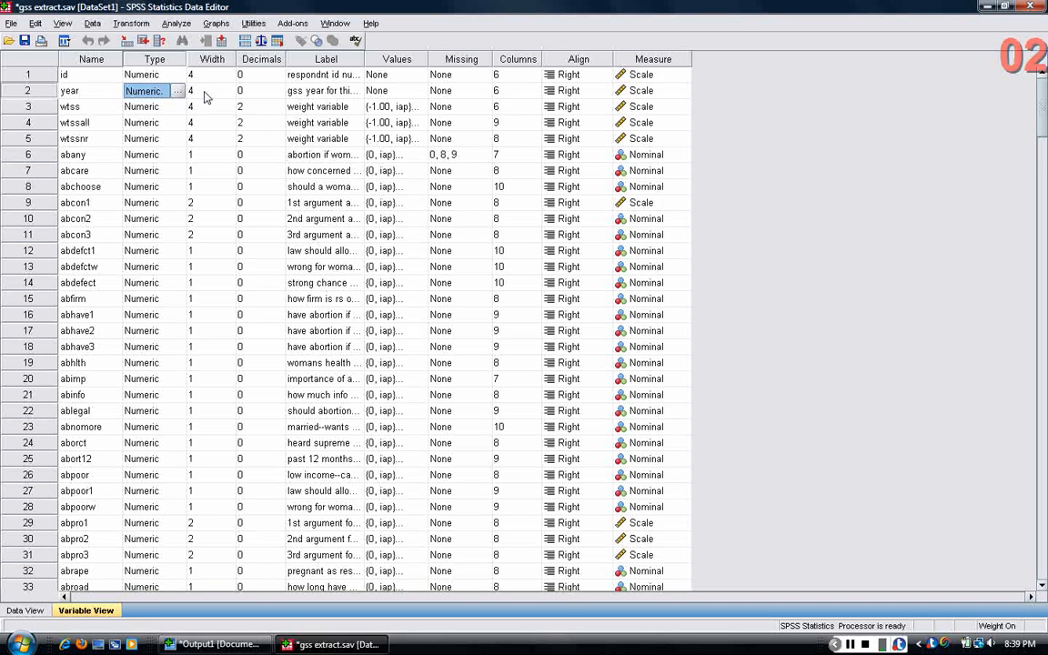
pyautogui.click(209, 90)
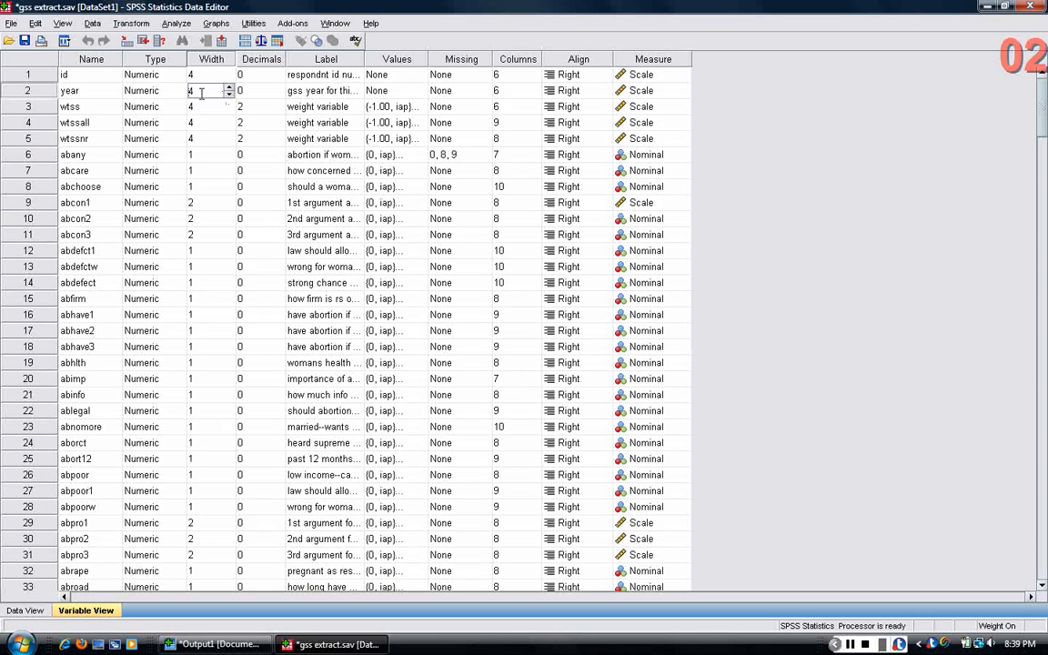
pyautogui.click(261, 90)
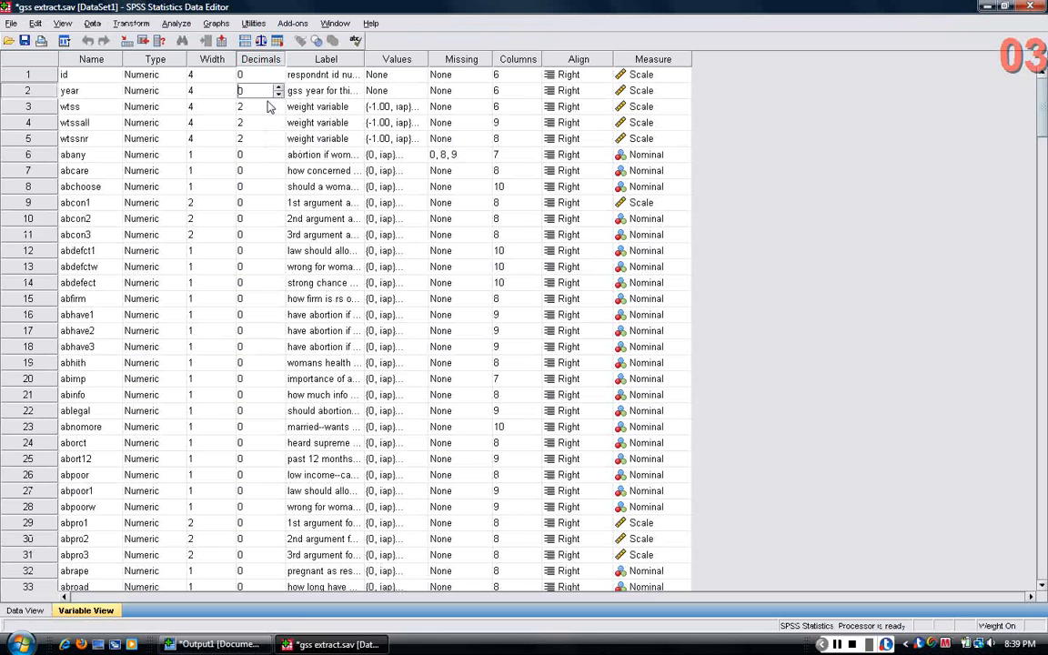
pyautogui.click(323, 90)
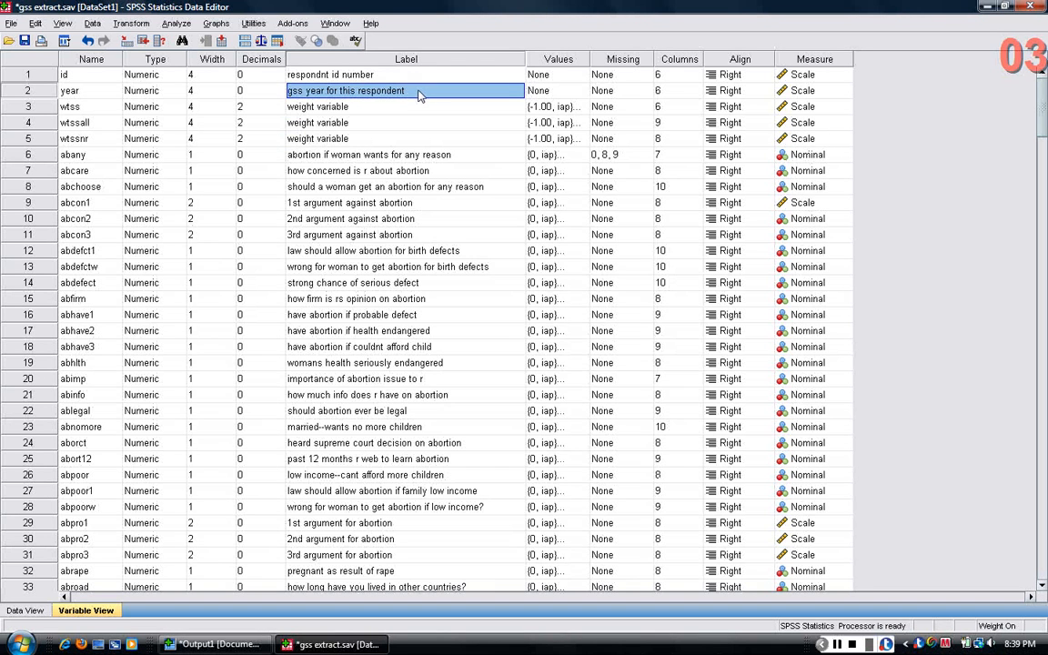
pyautogui.moveTo(566, 100)
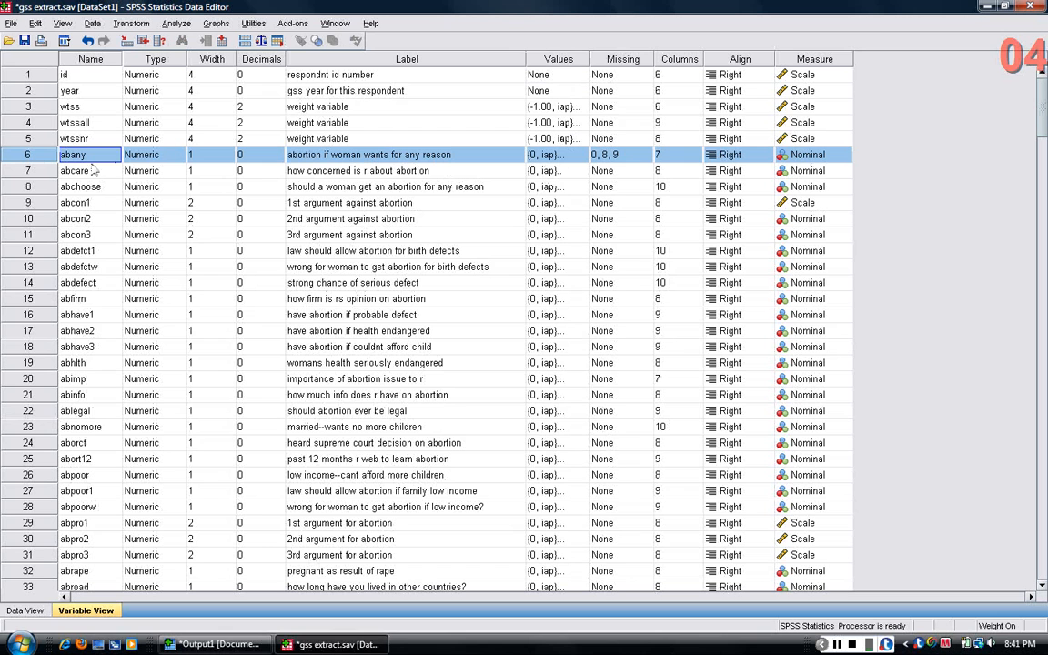
# Open abany's Value Labels dialog showing 0 iap, 1 yes, 2 no, 8 dk, 9 na
pyautogui.click(405, 153)
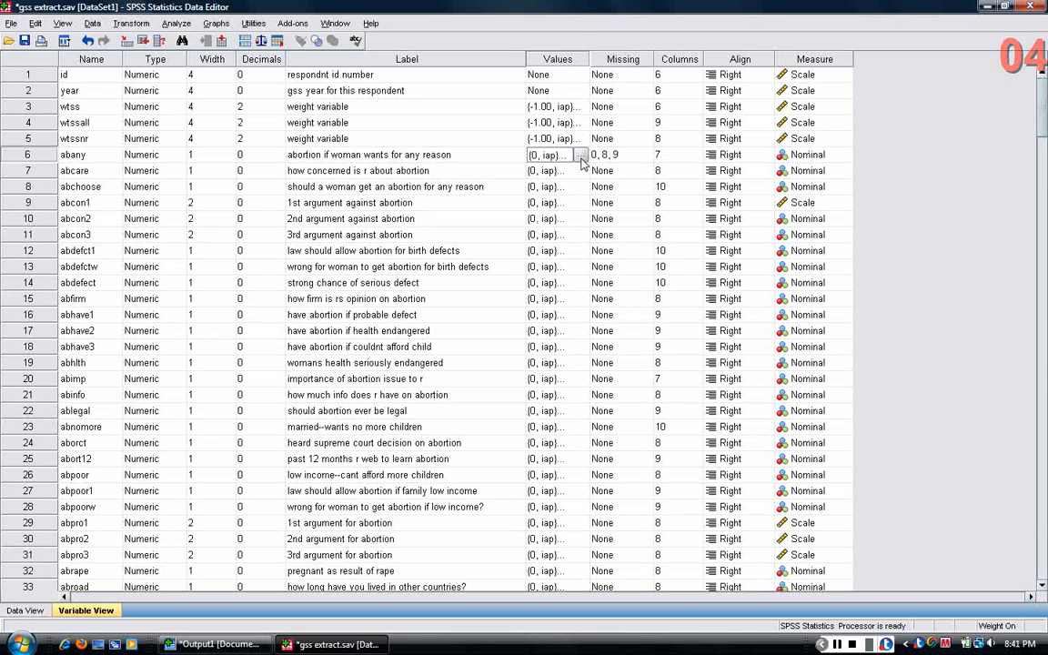
pyautogui.click(582, 154)
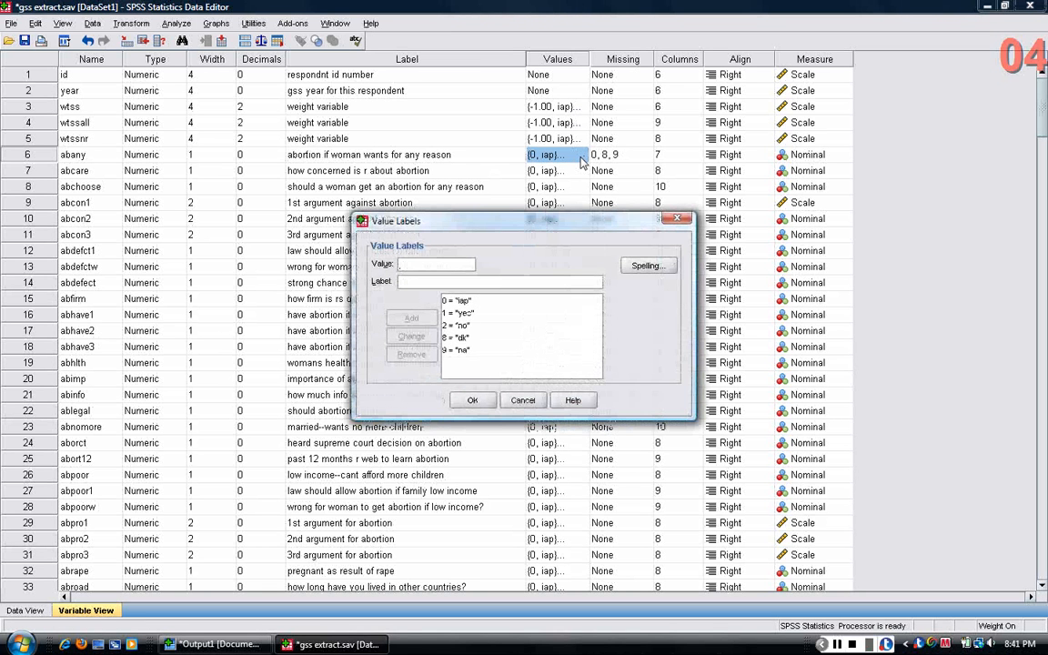
pyautogui.click(456, 300)
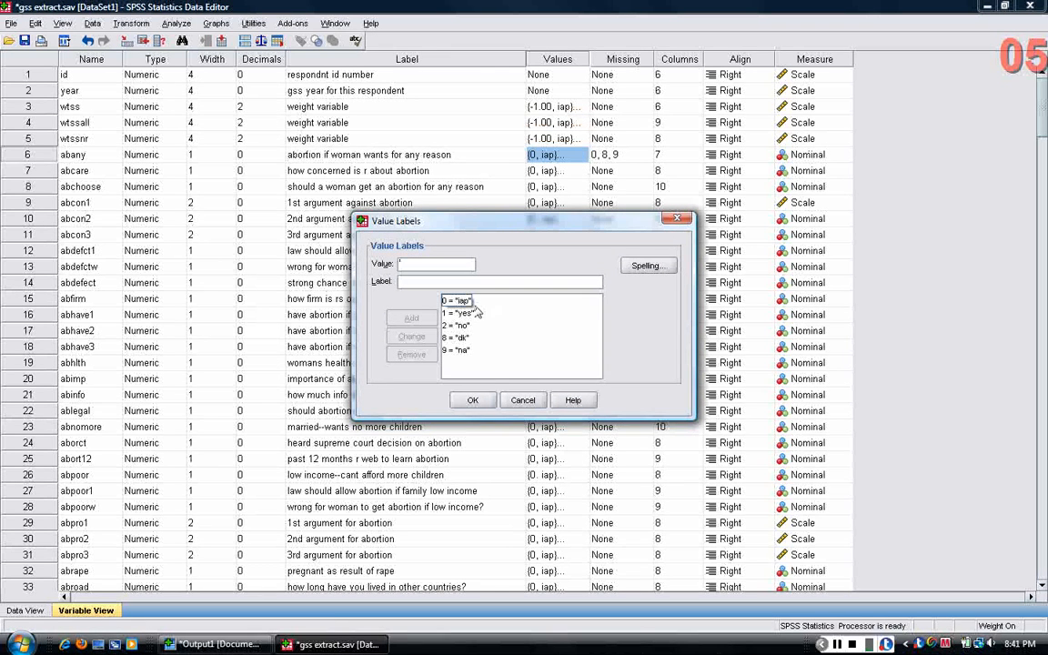
pyautogui.click(459, 313)
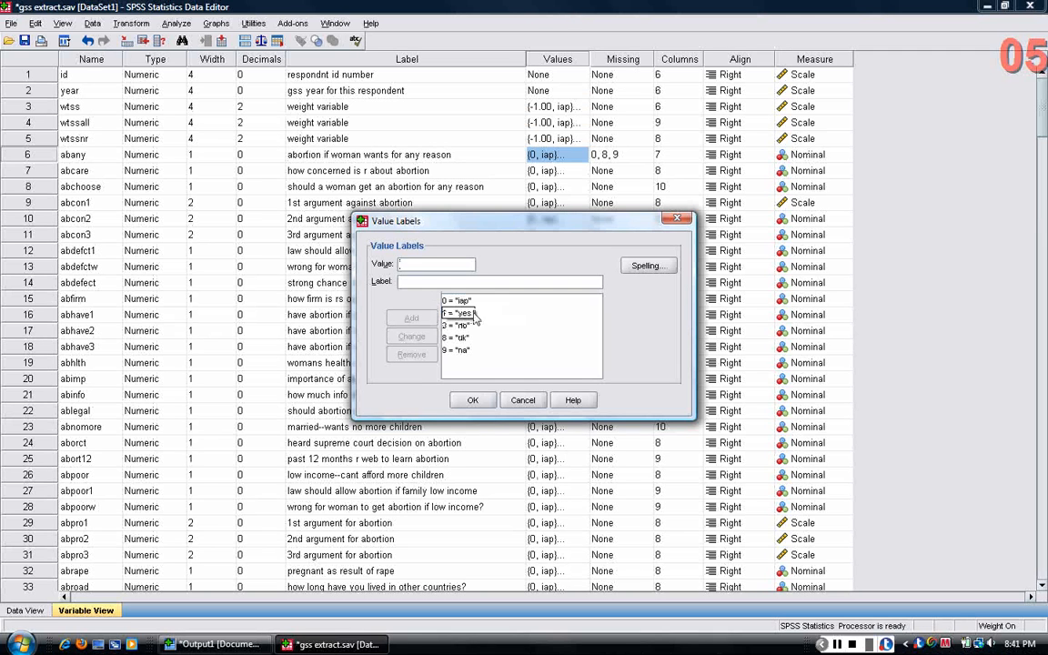
pyautogui.click(456, 300)
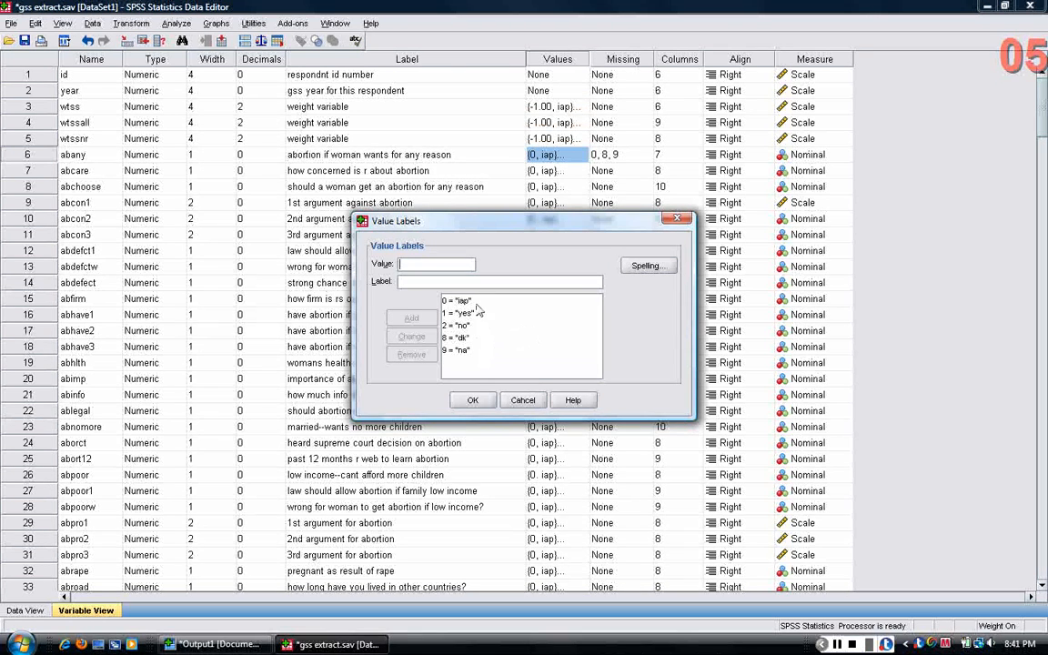
pyautogui.click(458, 300)
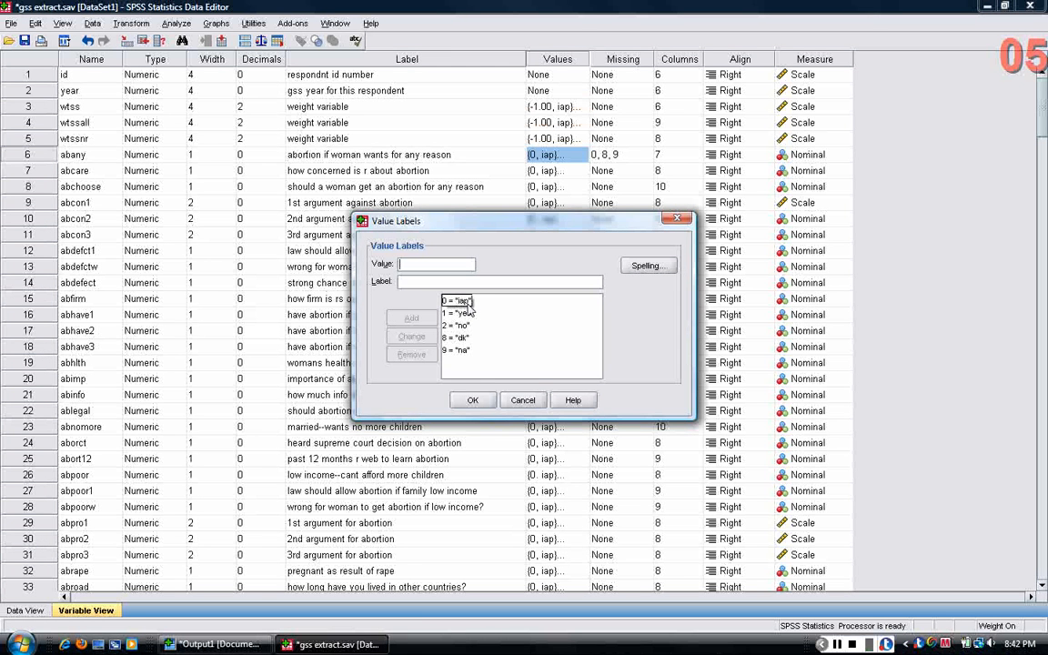
pyautogui.click(456, 337)
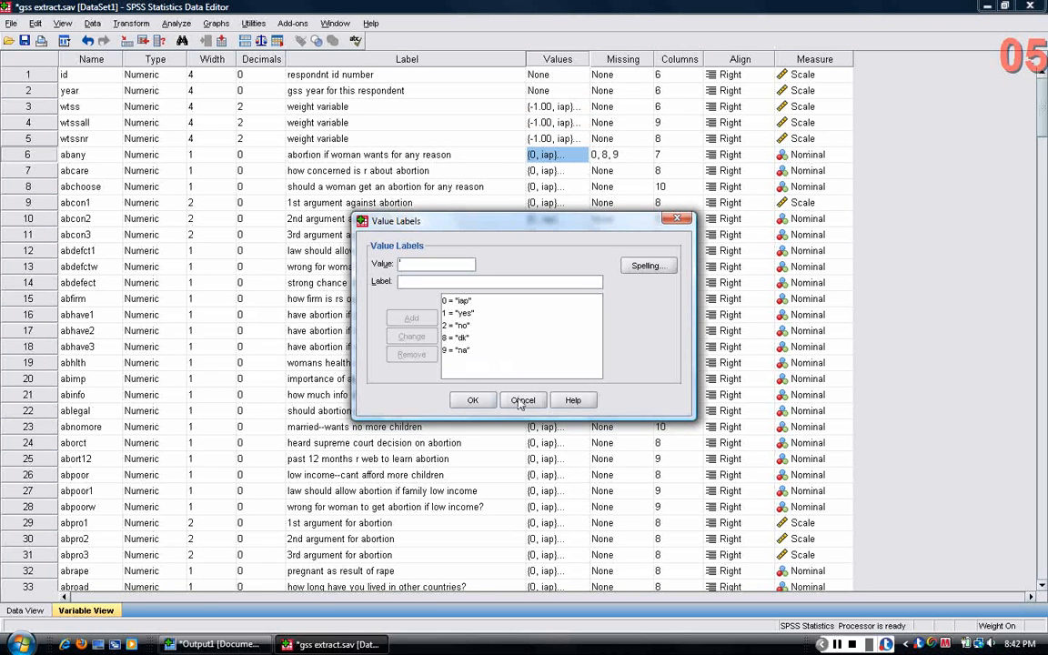
# Cancel abany's Value Labels dialog without changing the labels
pyautogui.click(522, 400)
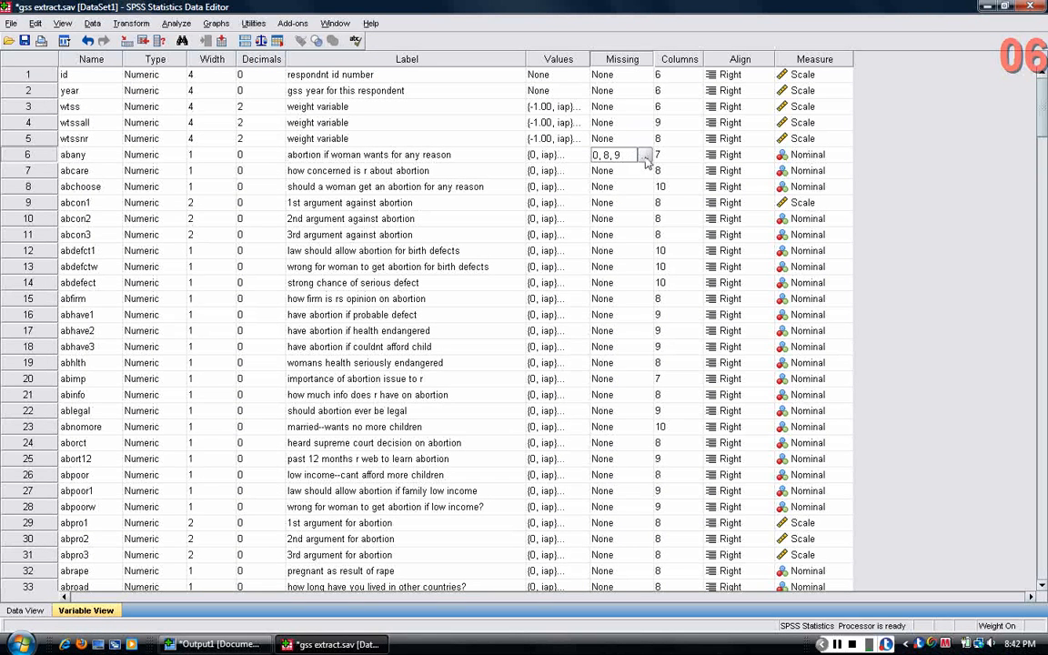
pyautogui.click(645, 155)
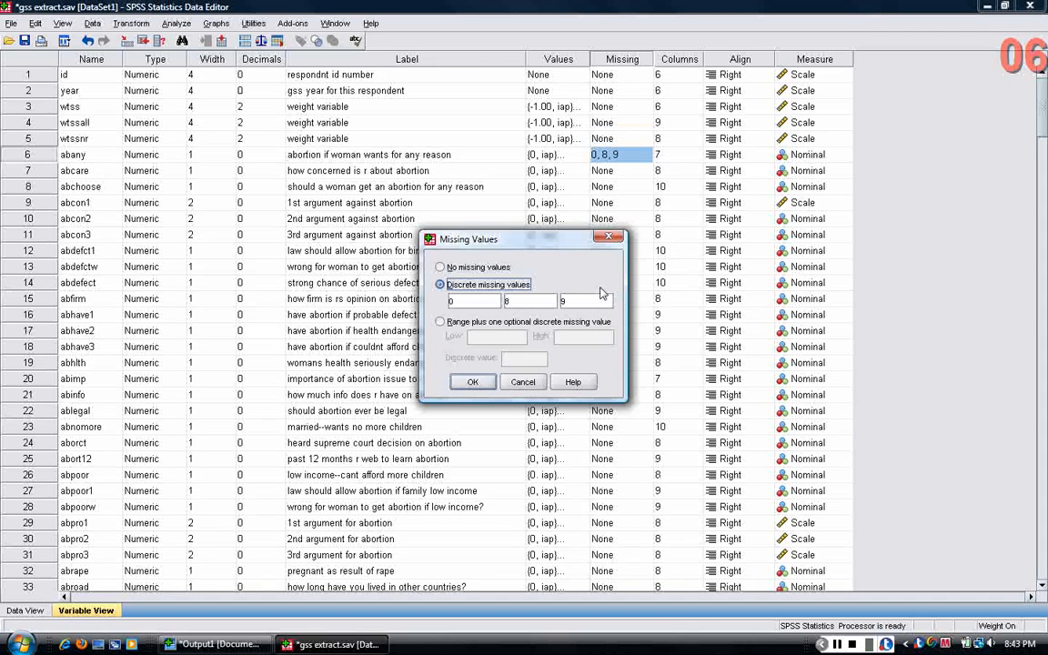
pyautogui.click(472, 381)
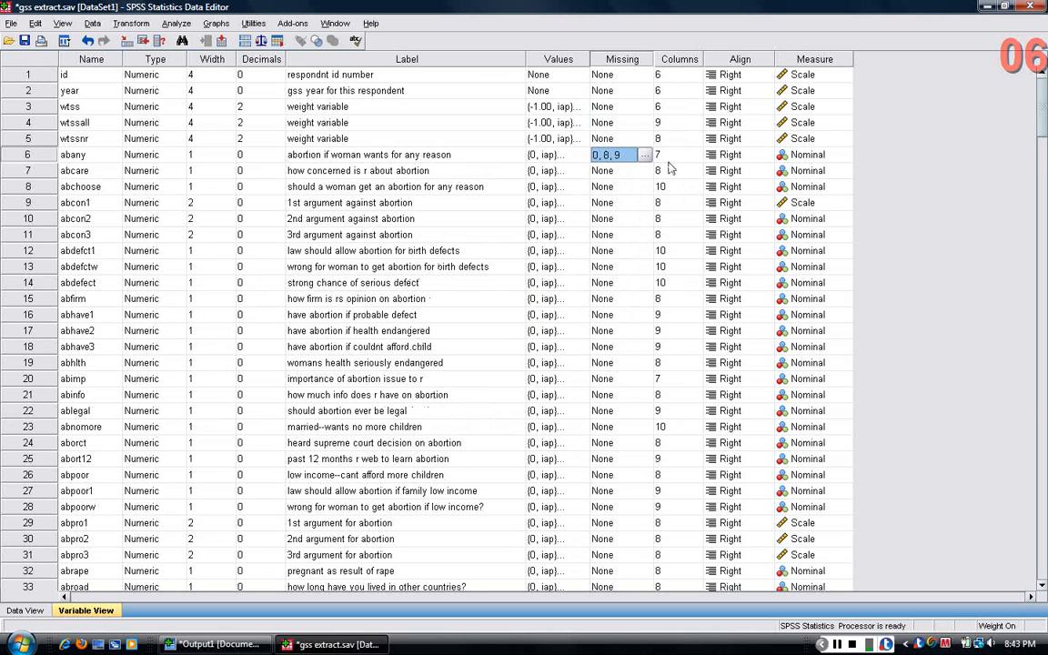
pyautogui.click(678, 154)
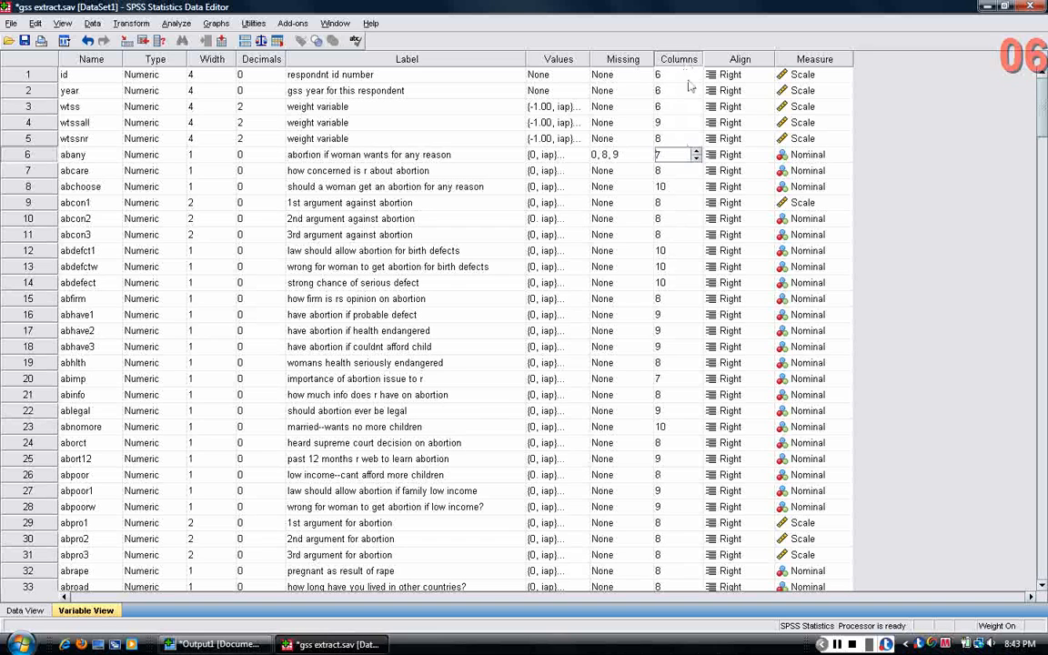
pyautogui.click(767, 154)
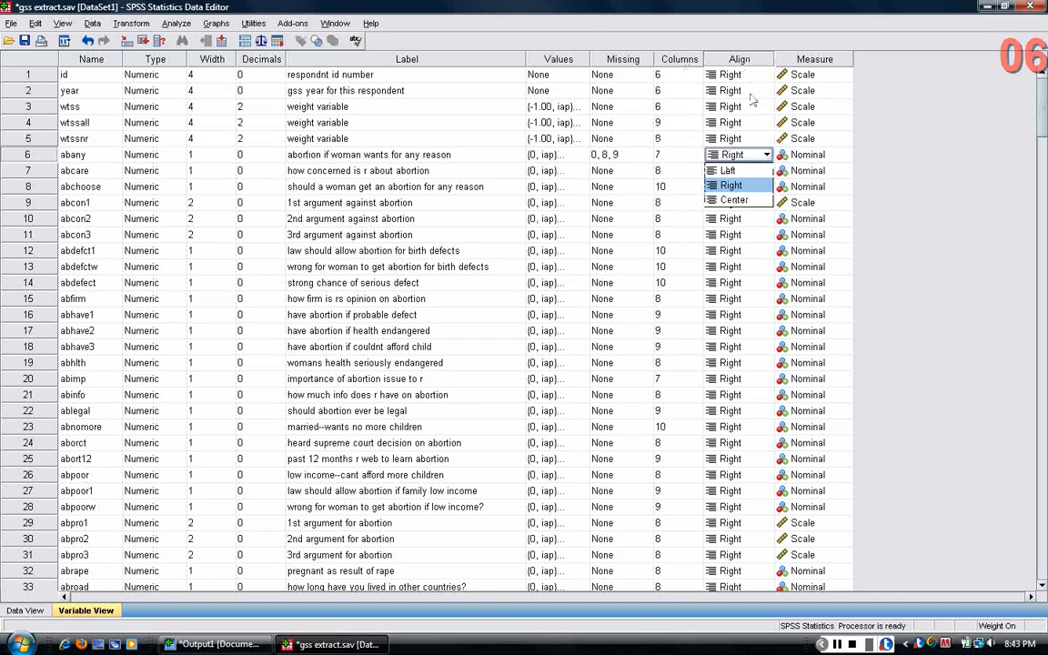